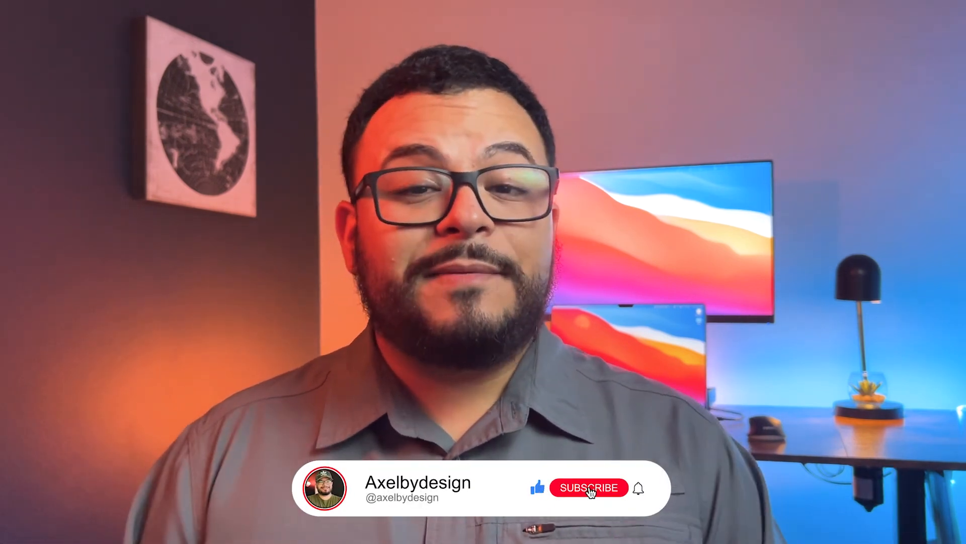
pyautogui.click(588, 487)
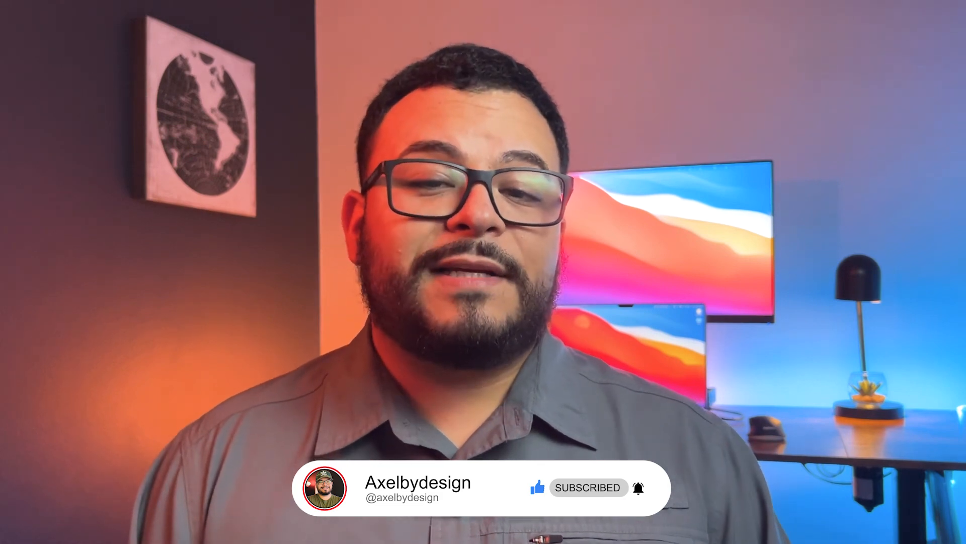